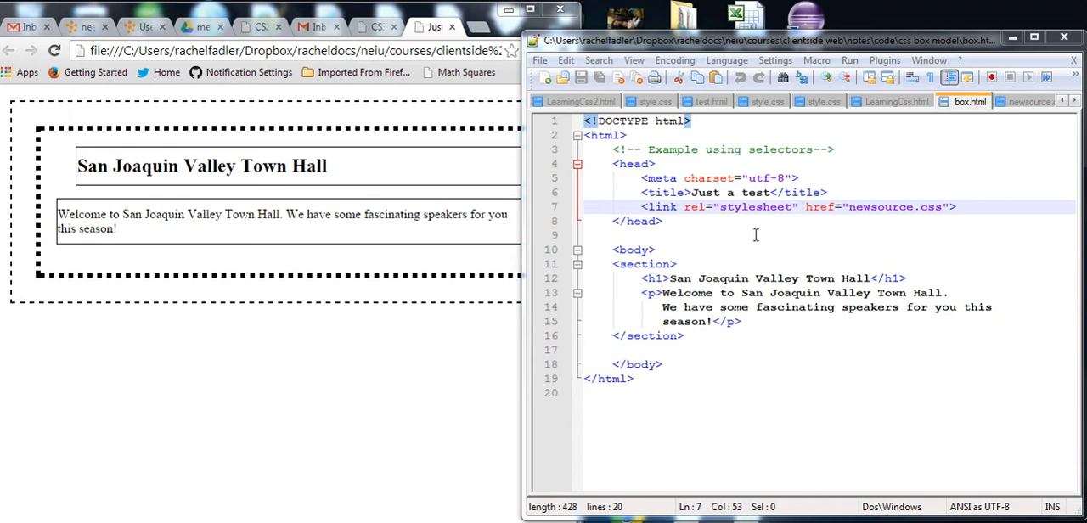
mouse_move(729, 279)
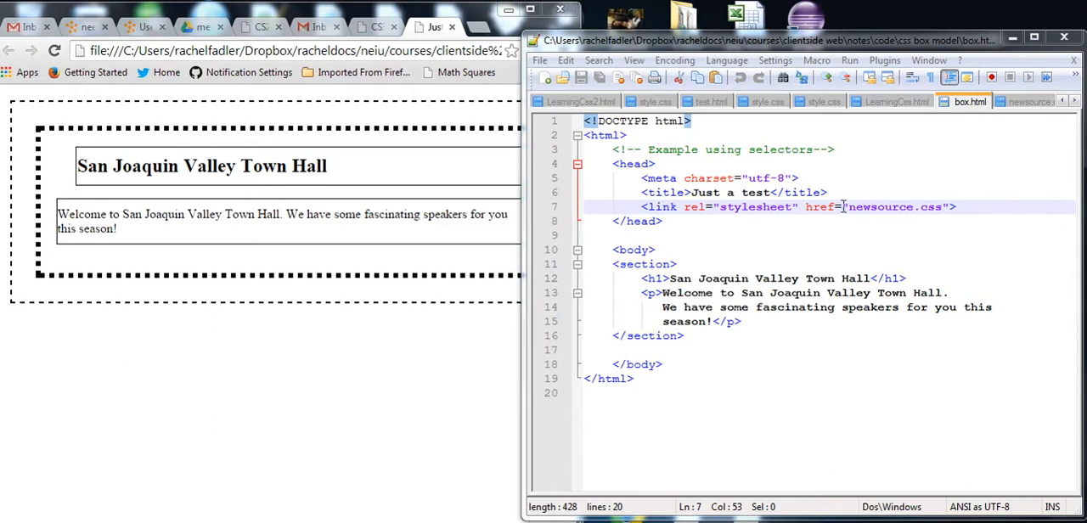
Check box.html's link href pointing to style/newsource.css and bring up that stylesheet.
left_click(856, 207)
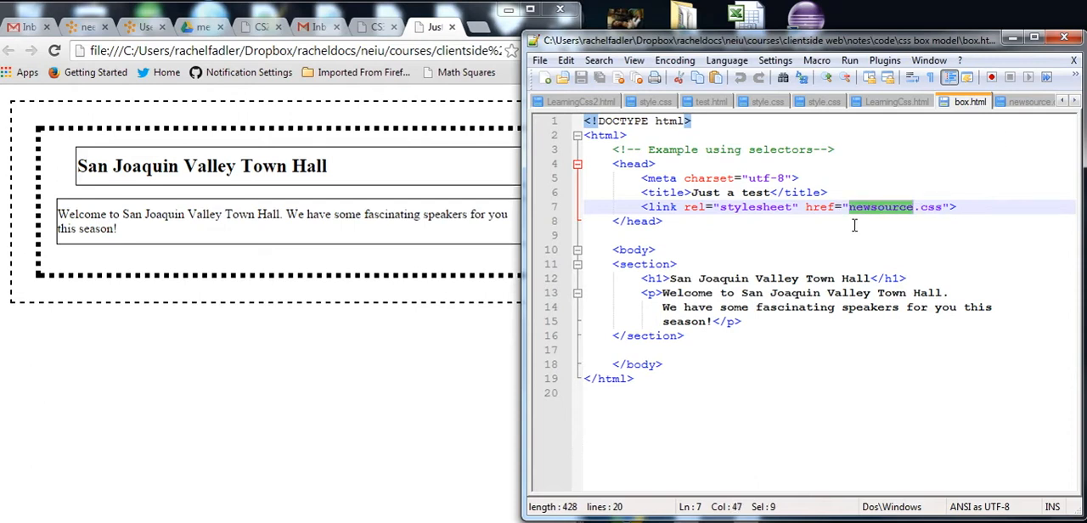
left_click(840, 207)
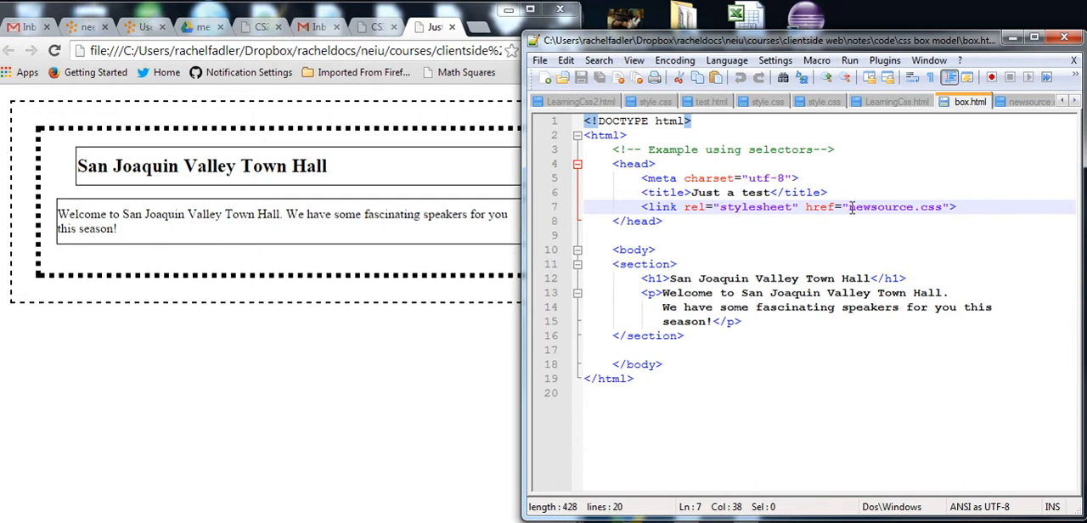
type("style/")
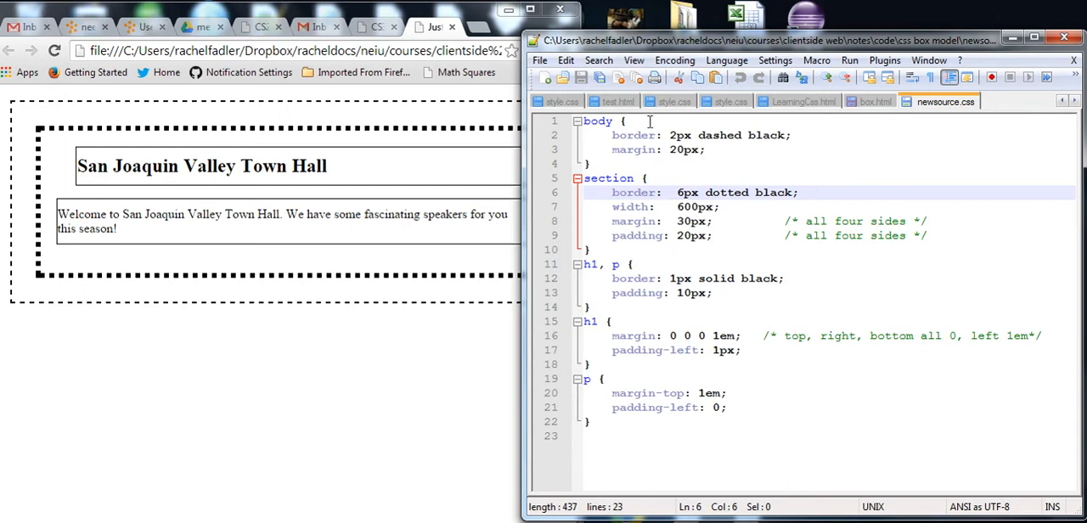
left_click(872, 102)
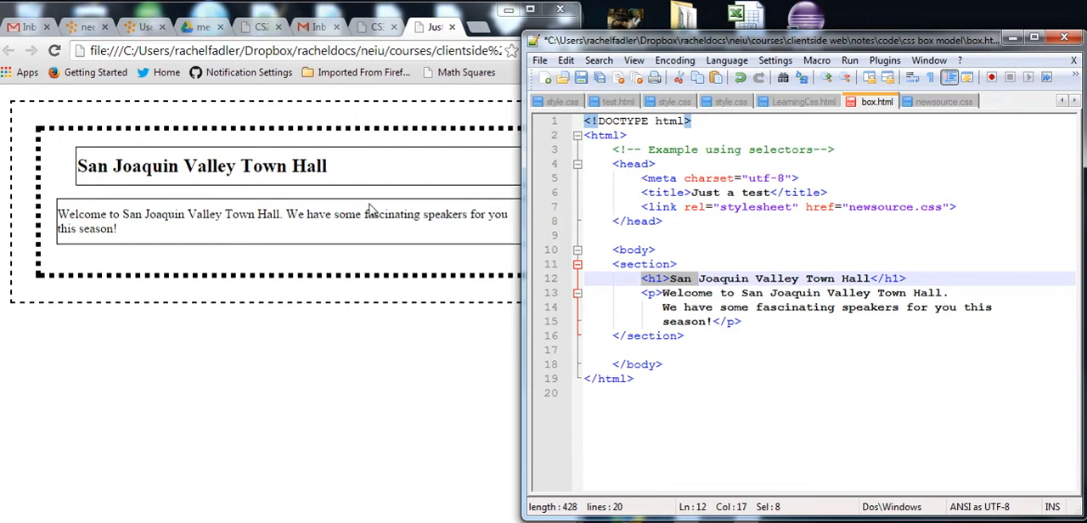
left_click(945, 102)
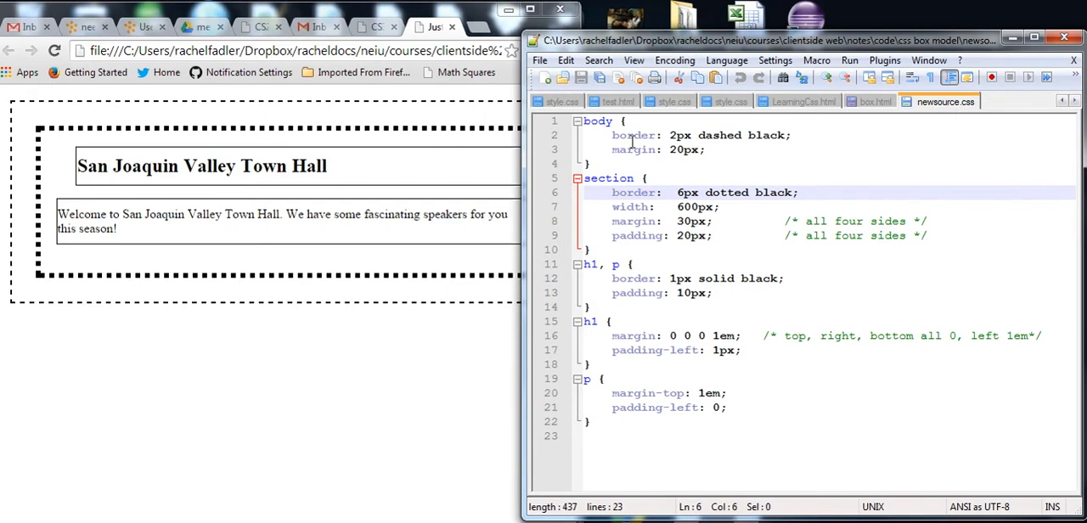
Make the body rule a 2px solid black border with margin-top: 30px and preview it.
double_click(633, 136)
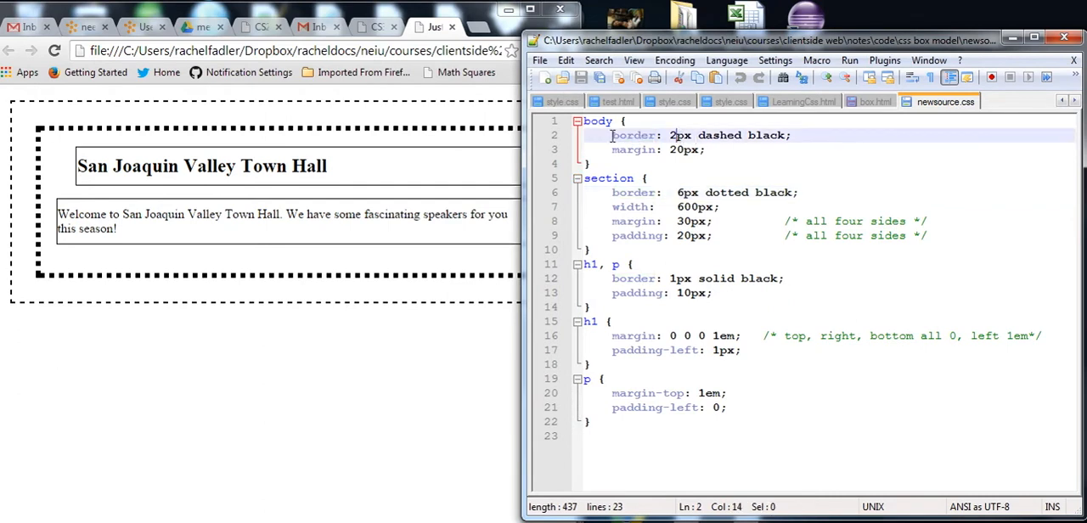
mouse_move(510, 136)
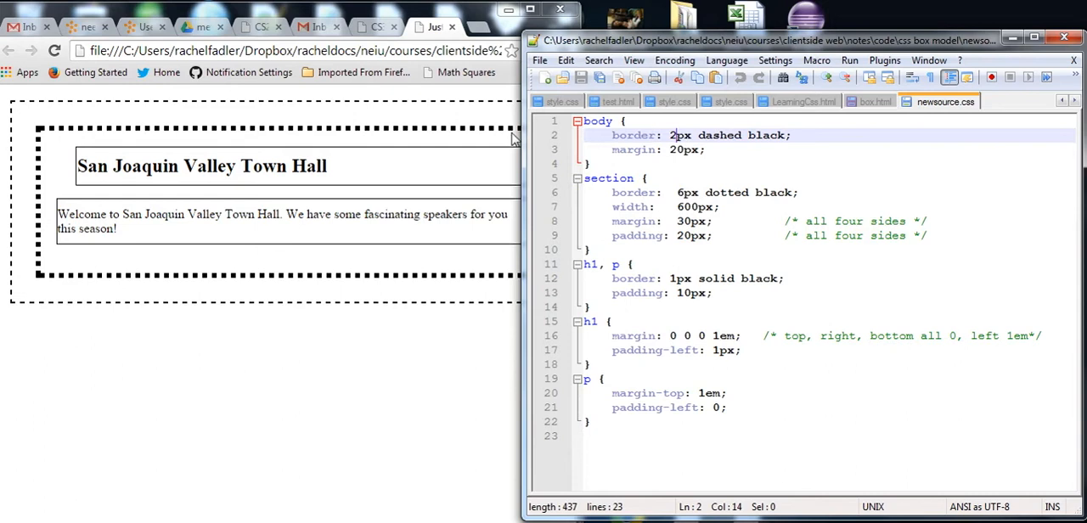
mouse_move(37, 109)
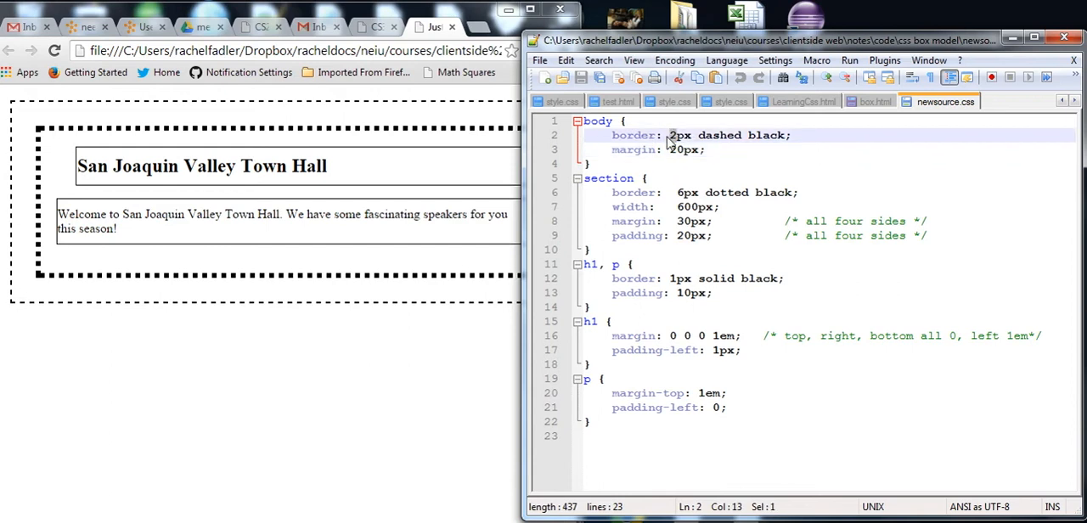
type("4")
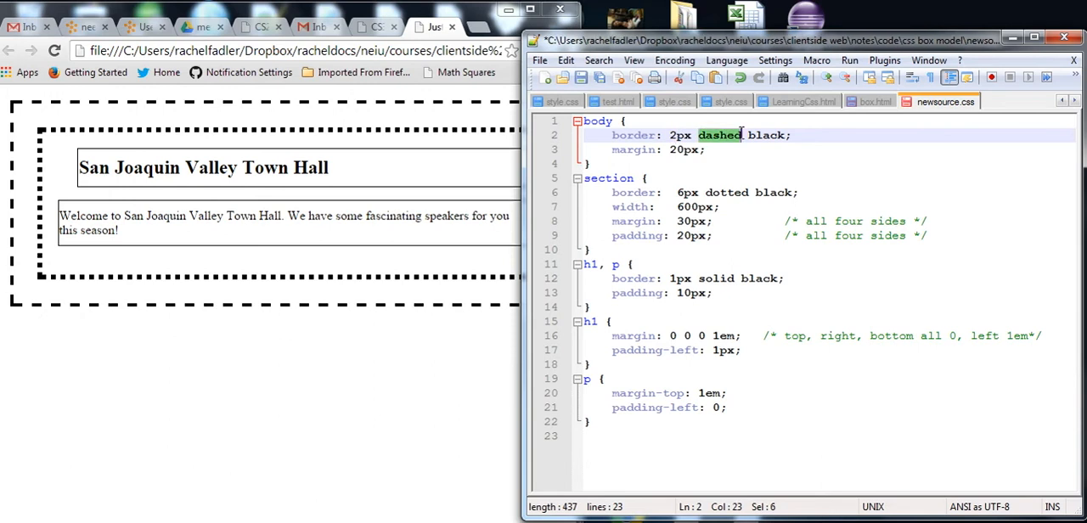
type("solid")
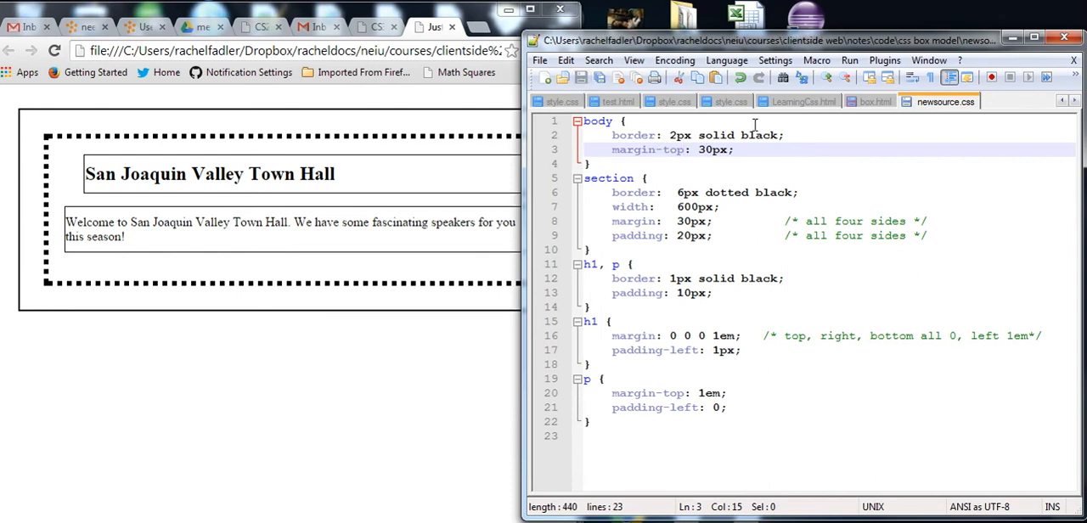
mouse_move(745, 160)
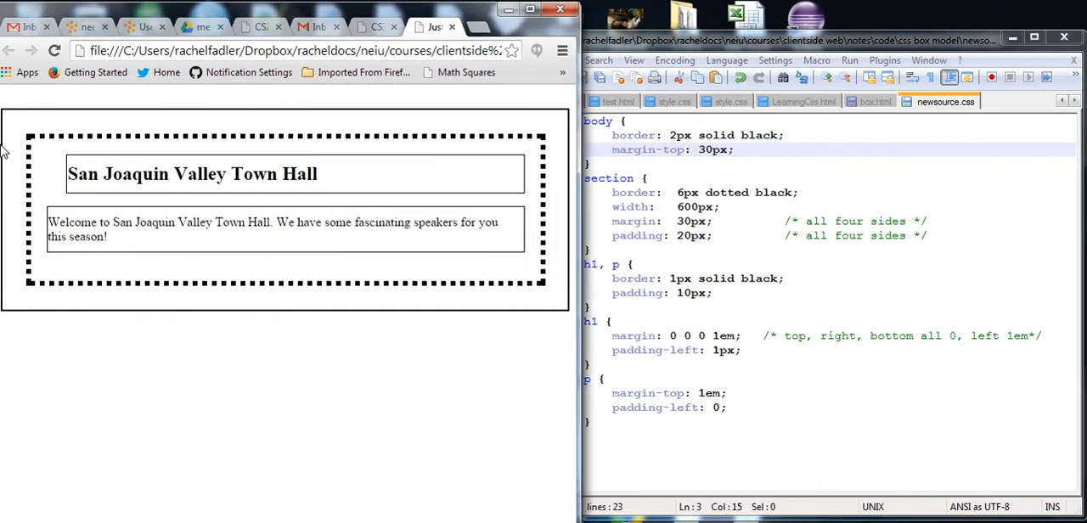
mouse_move(552, 161)
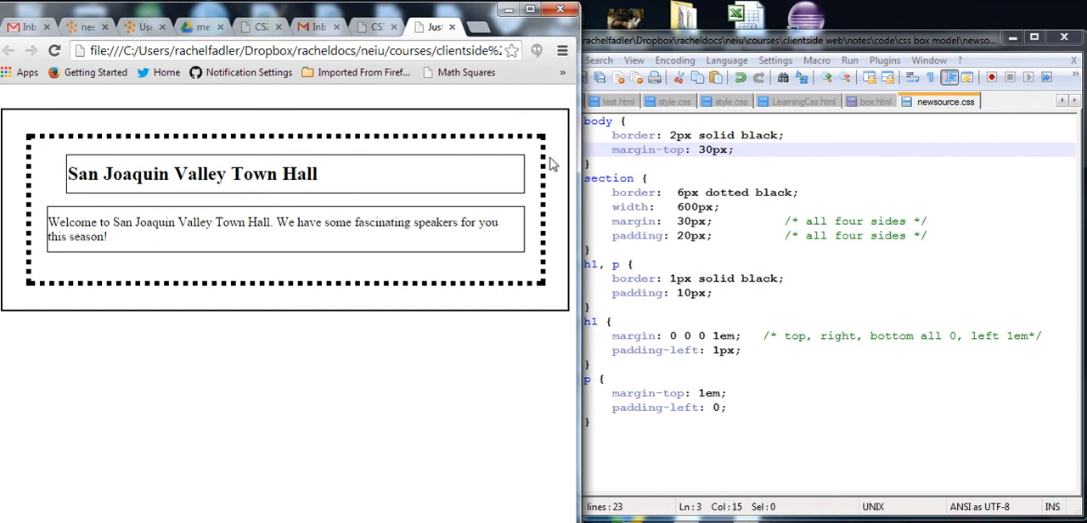
mouse_move(649, 234)
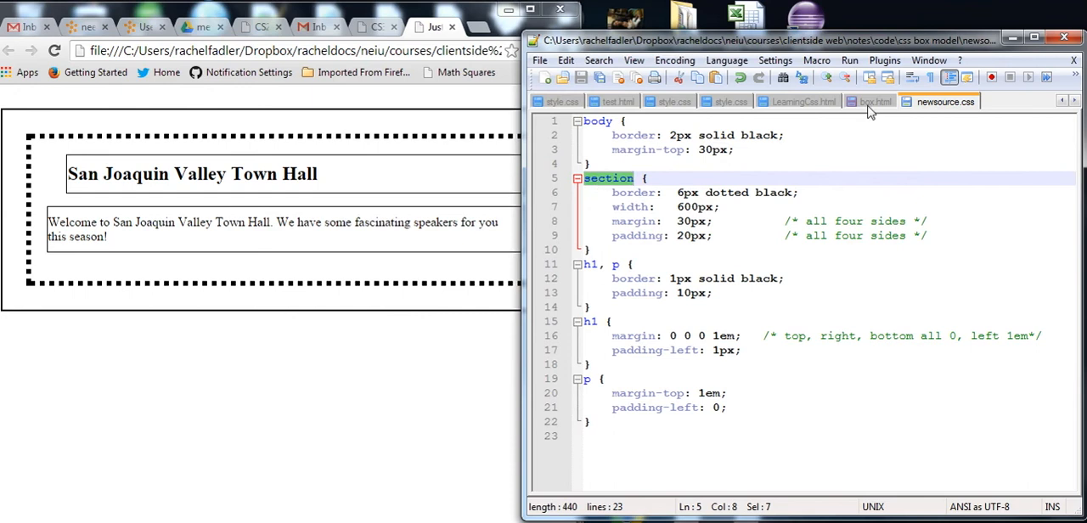
Give the section rule margin 20px and padding 40px, reloading Chrome to show the spacing.
left_click(869, 102)
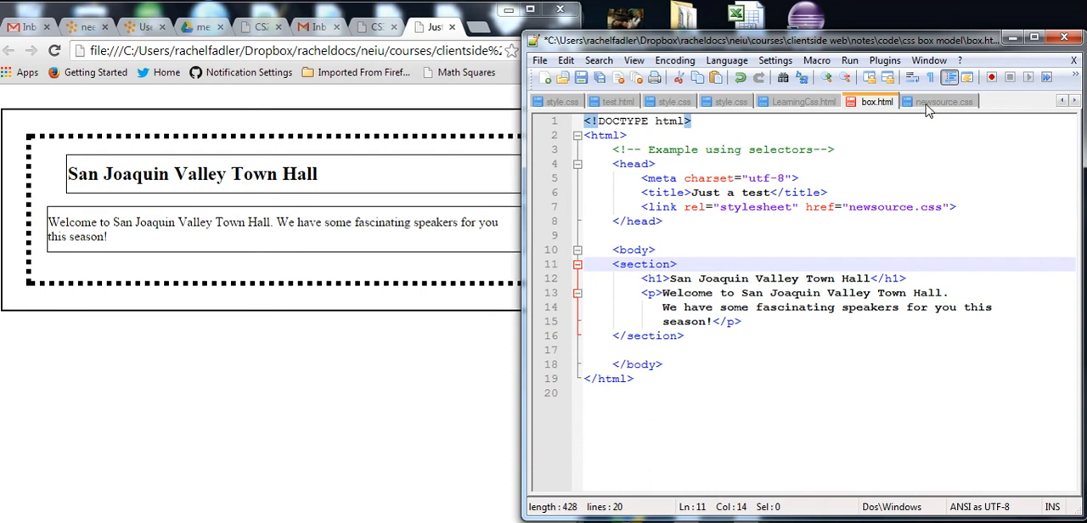
left_click(944, 102)
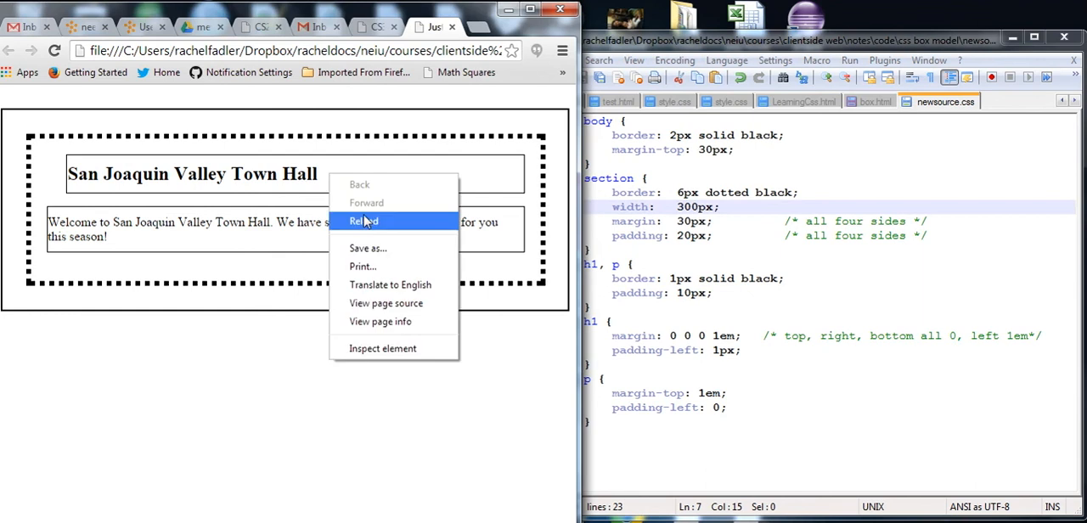
left_click(364, 220)
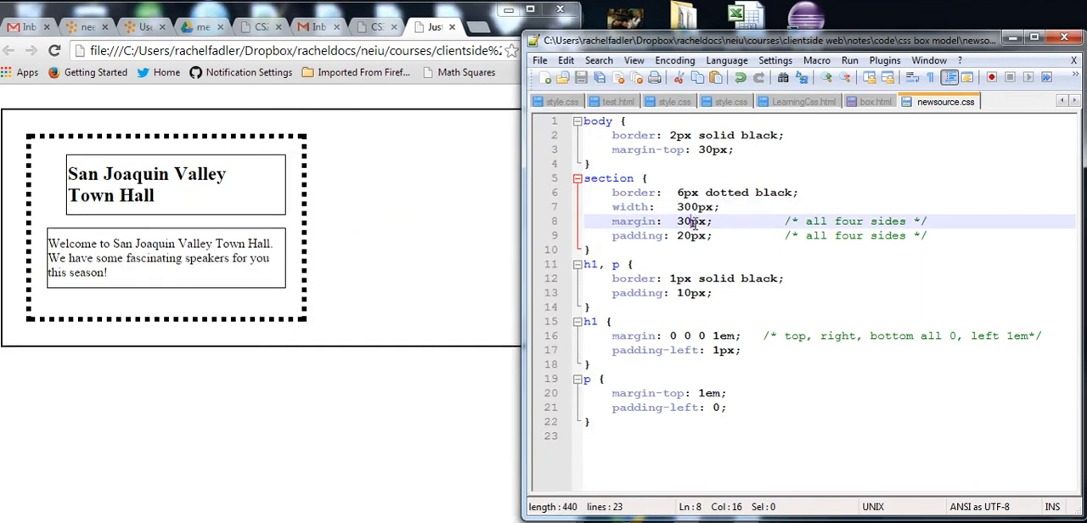
mouse_move(164, 158)
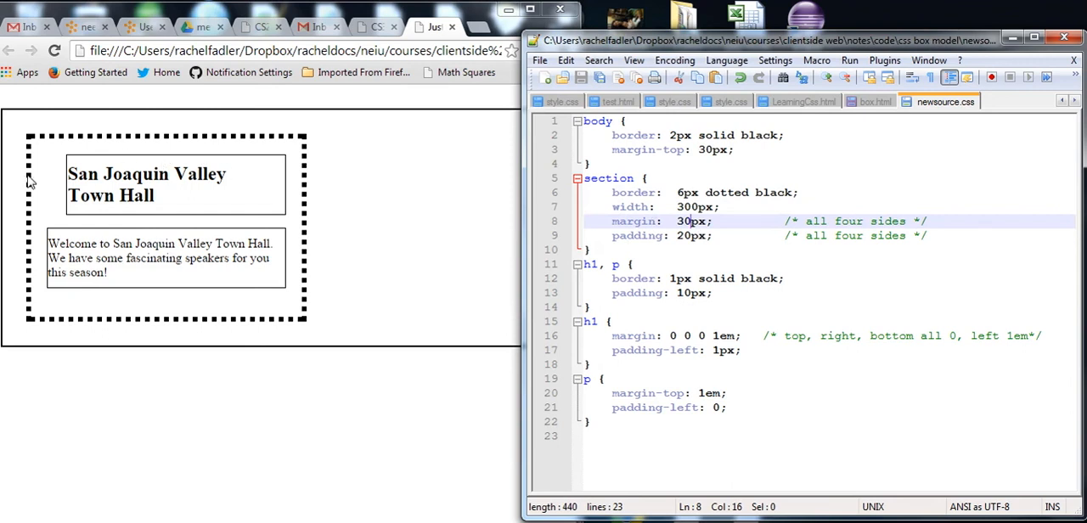
mouse_move(241, 303)
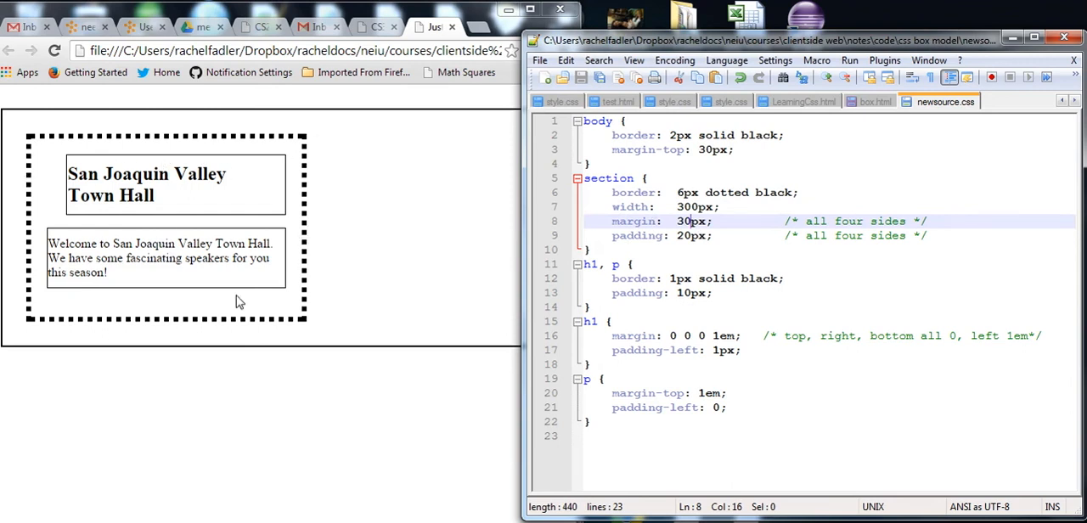
mouse_move(76, 330)
type("2")
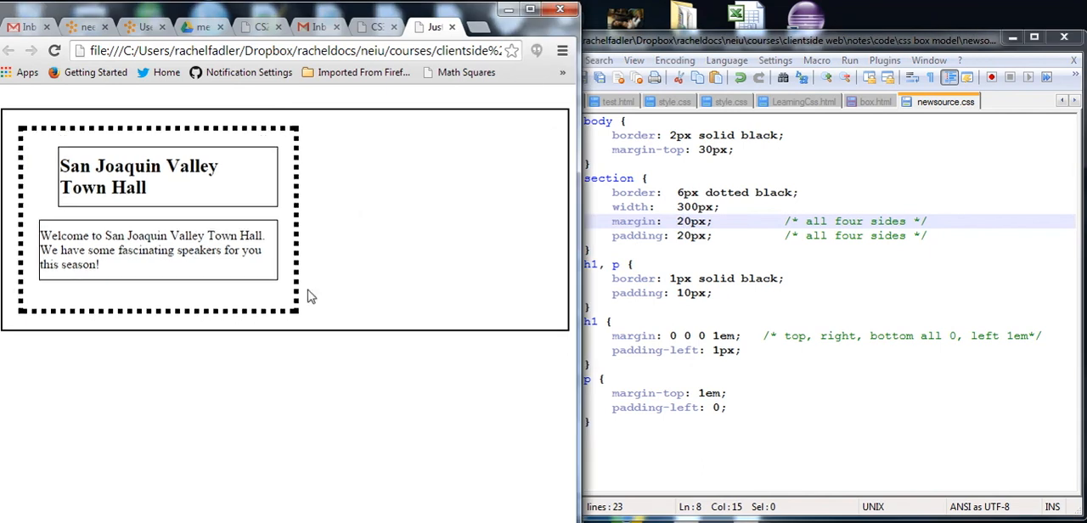
mouse_move(9, 221)
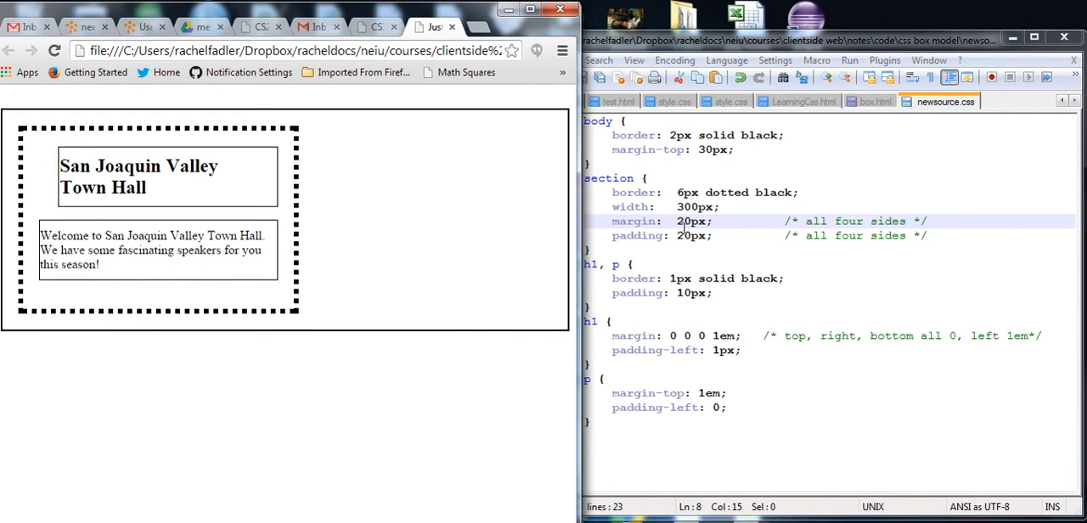
mouse_move(110, 236)
type("4")
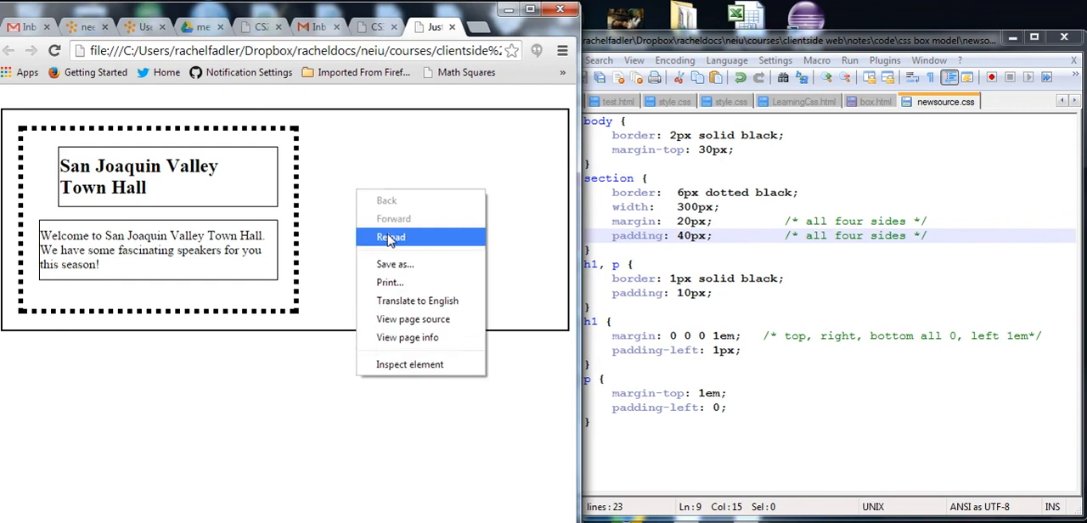
left_click(391, 238)
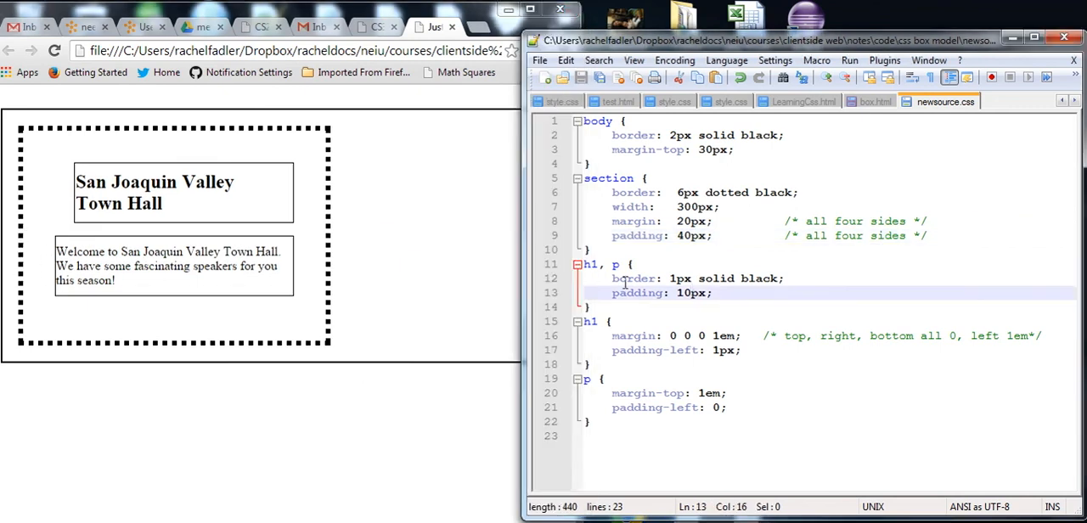
Raise the h1, p padding from 10px to 20px and refresh the page.
left_click(601, 265)
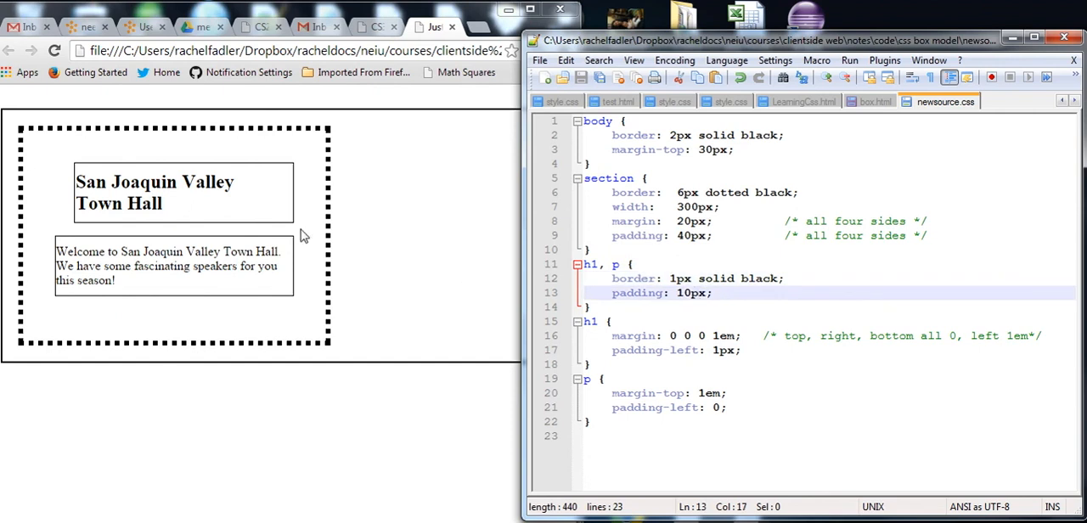
left_click(680, 292)
type("2")
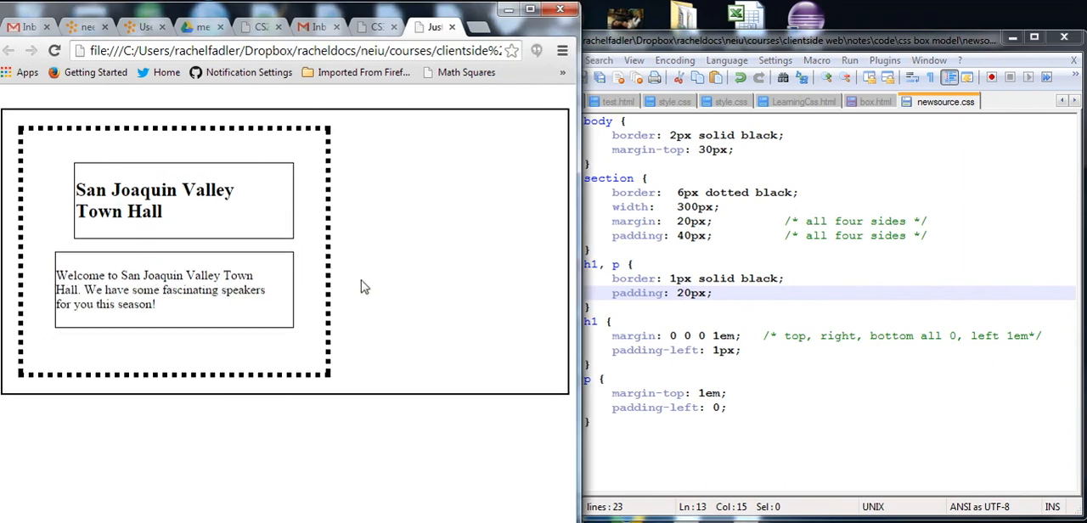
mouse_move(90, 197)
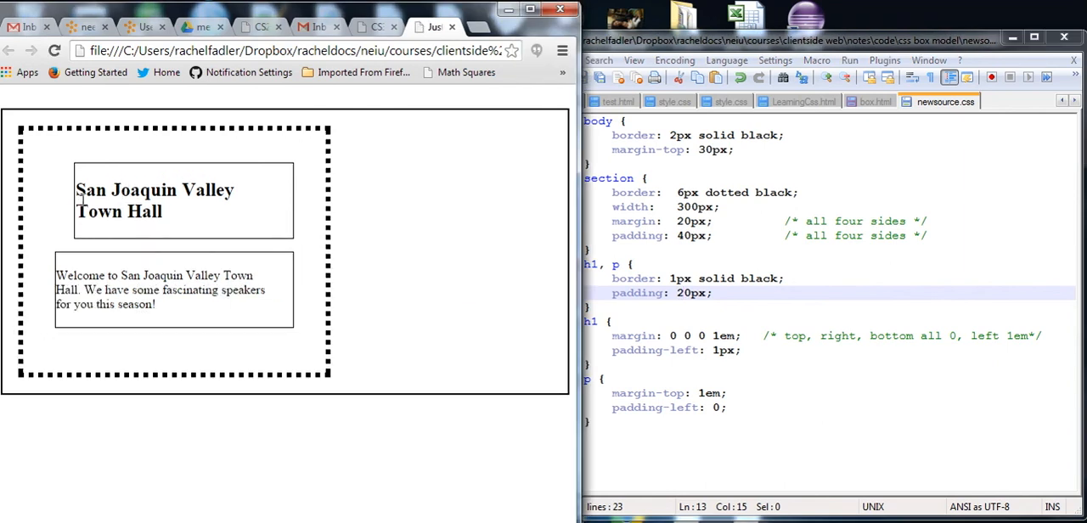
mouse_move(179, 241)
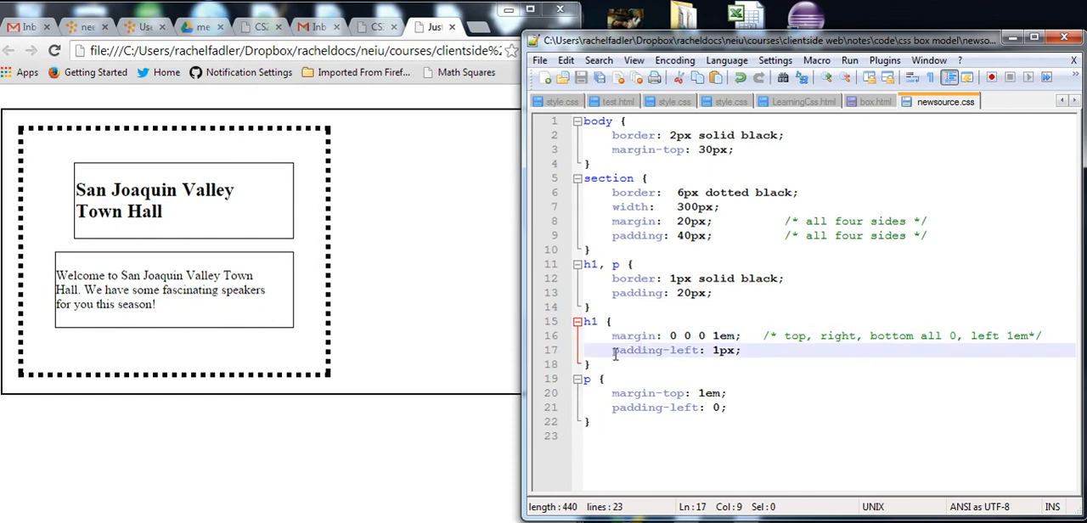
Change the h1 padding-left from 1px to 10px.
left_click_drag(612, 350, 738, 349)
type("0")
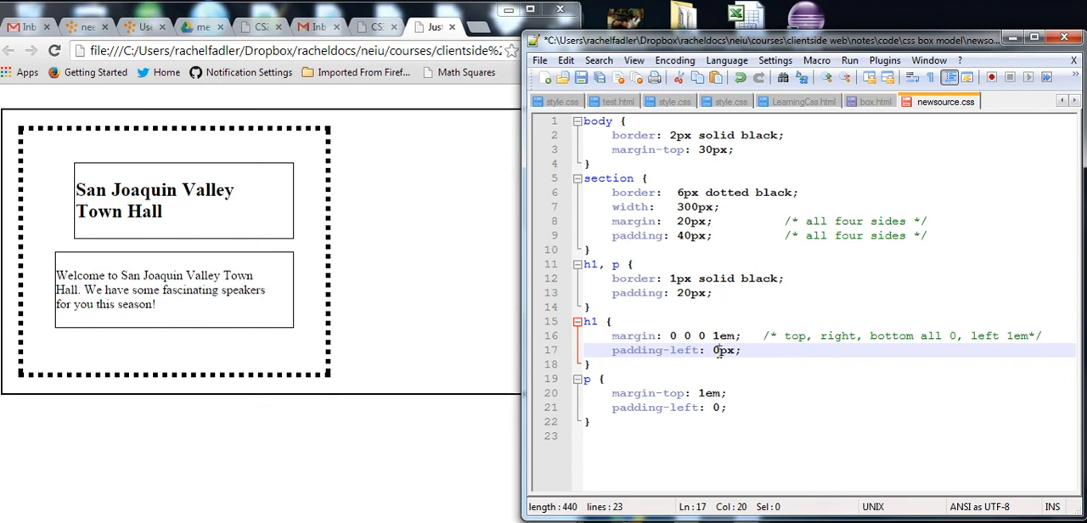
type("1")
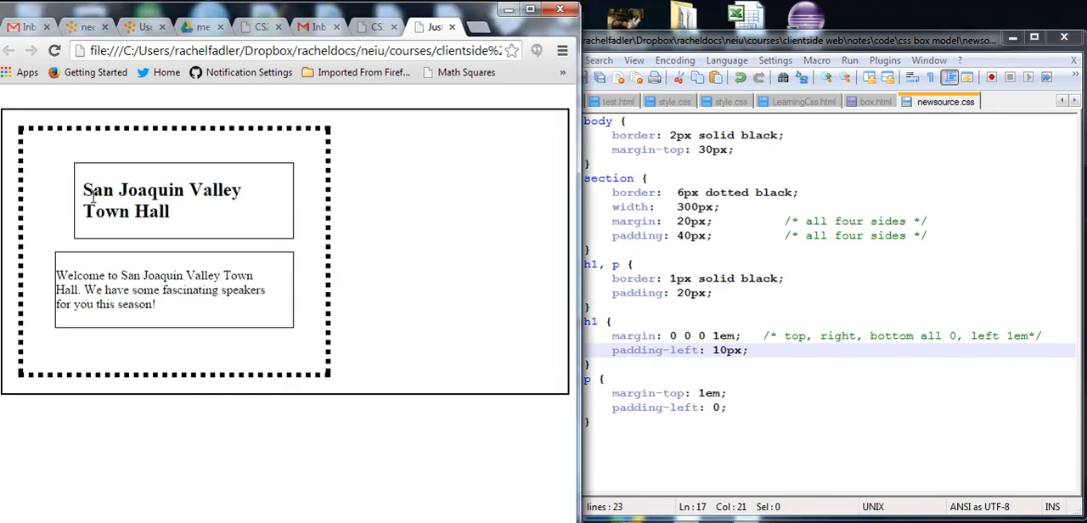
mouse_move(79, 217)
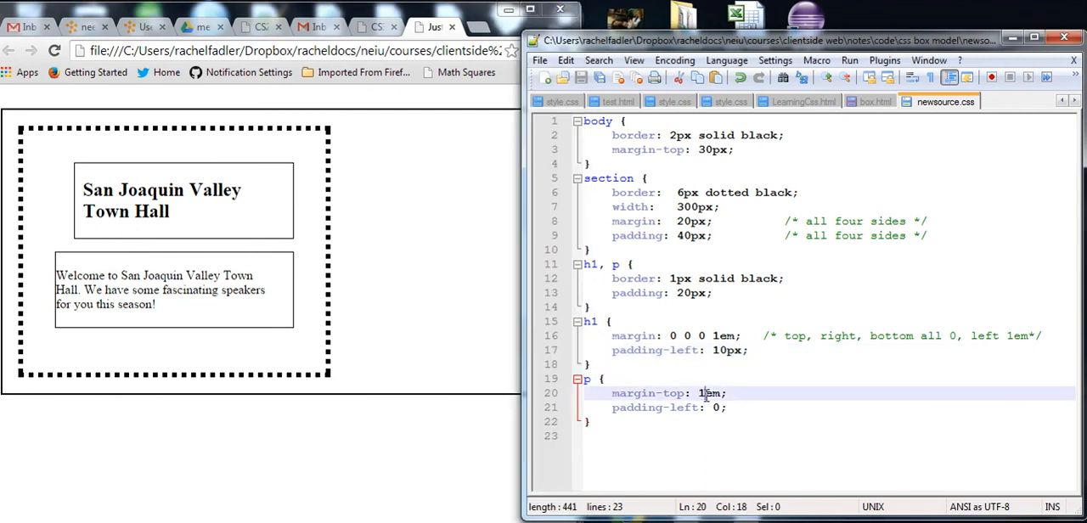
Try margin-top 10em on the p rule, then settle on 2em and preview the gap.
type("0")
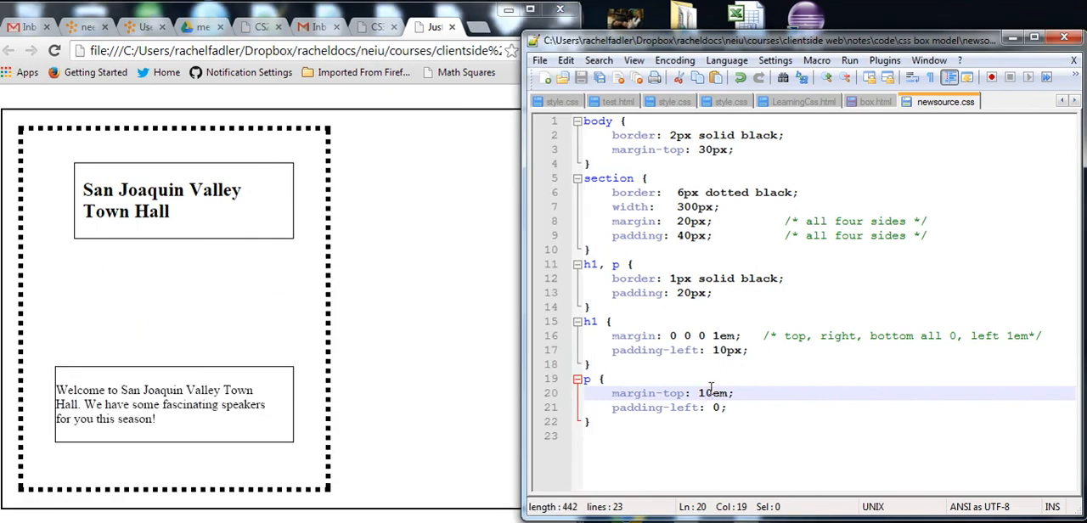
double_click(706, 394)
type("2")
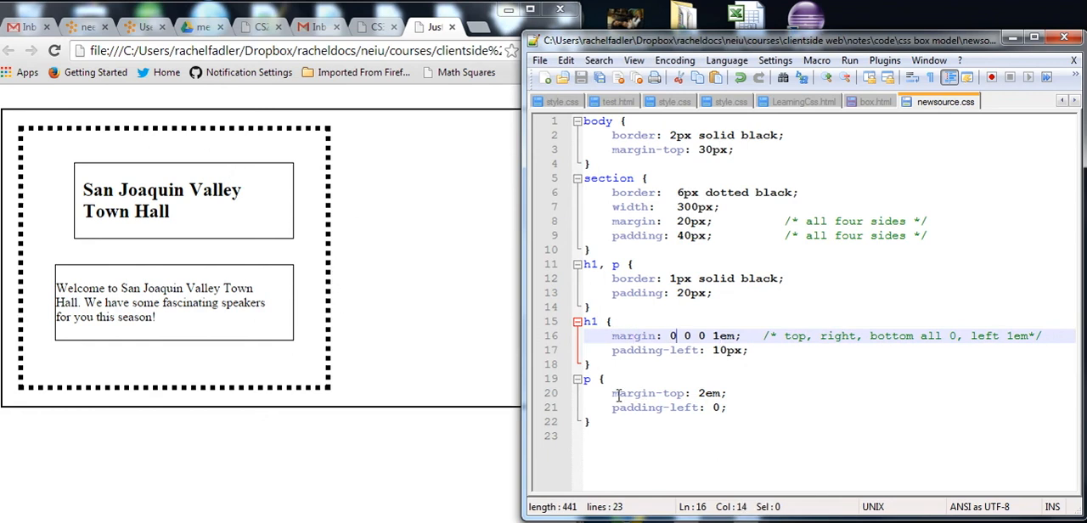
Set the h1 margin to 2 0 0 1em and reload Chrome to show the moved heading.
left_click(712, 394)
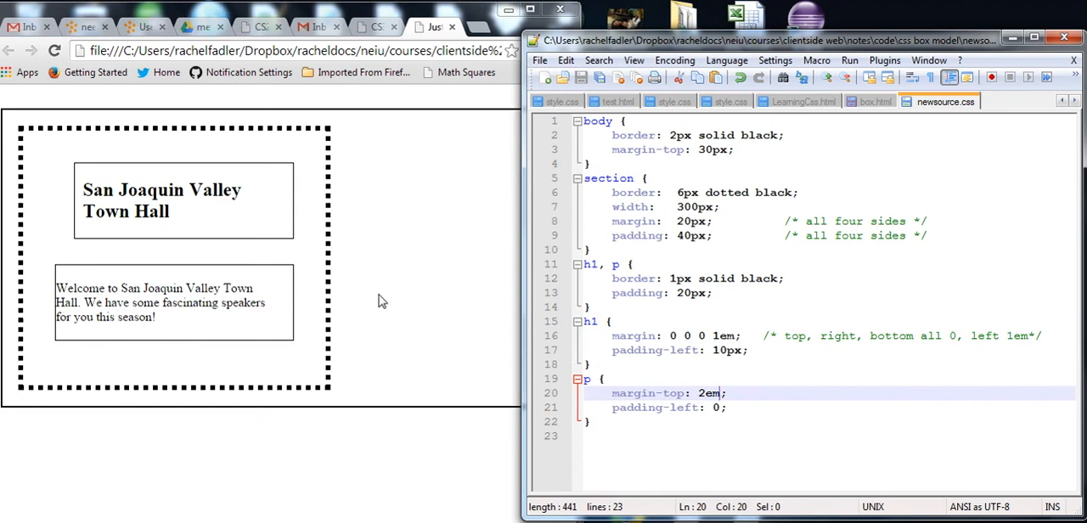
mouse_move(672, 340)
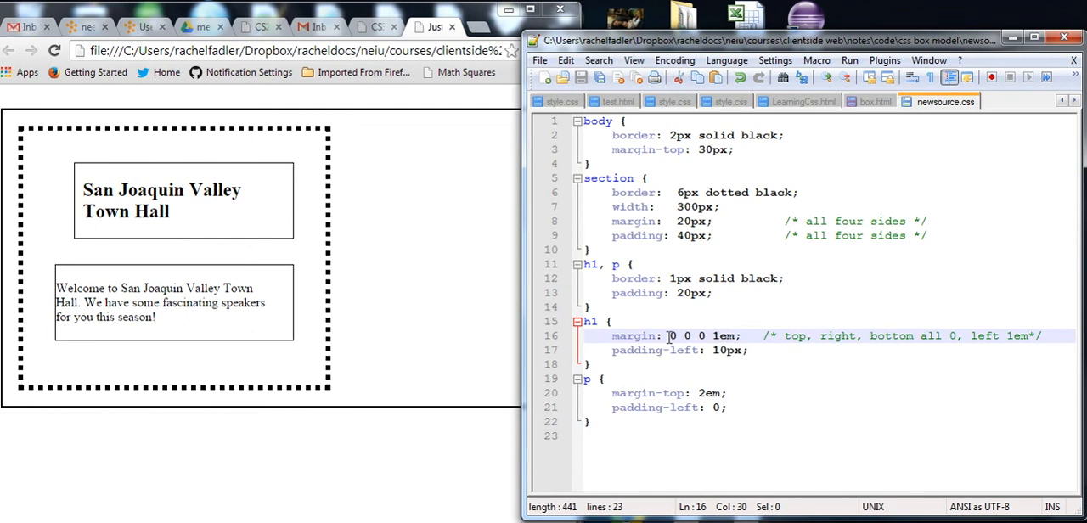
left_click(684, 336)
type("2")
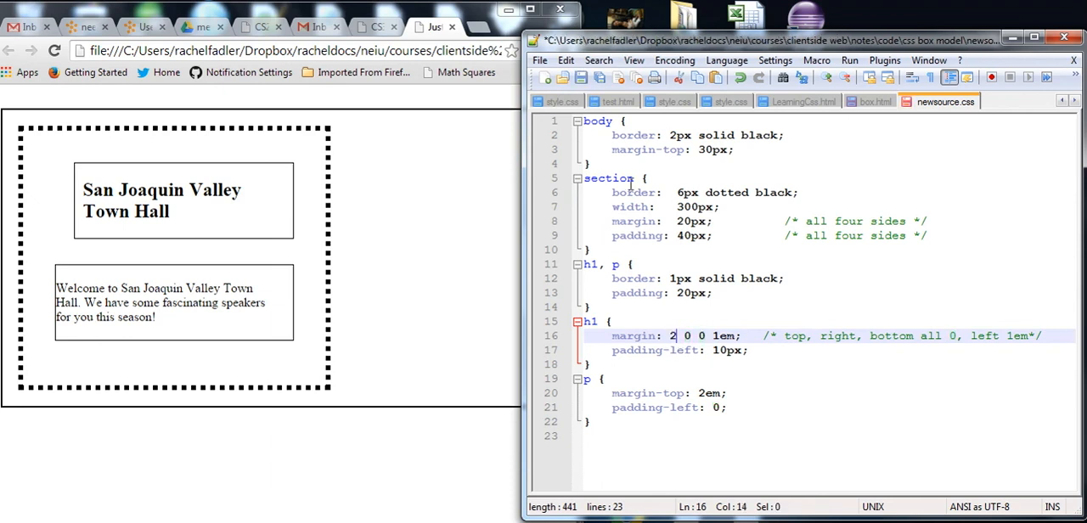
right_click(366, 238)
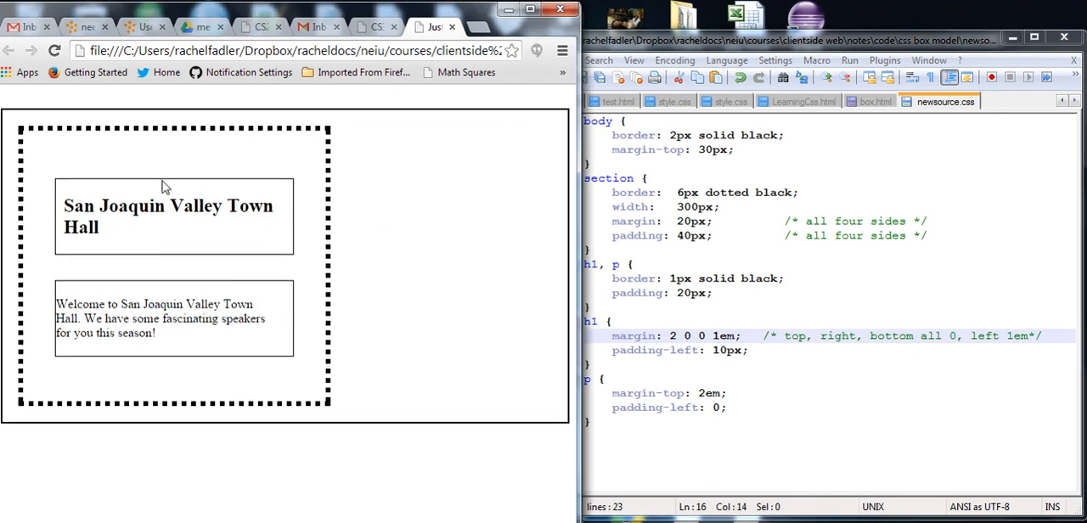
mouse_move(163, 135)
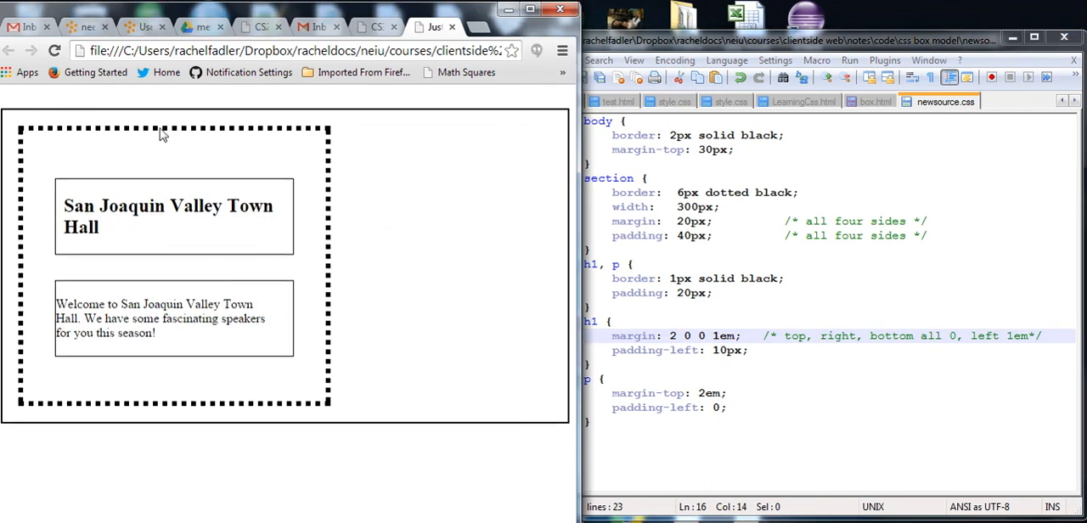